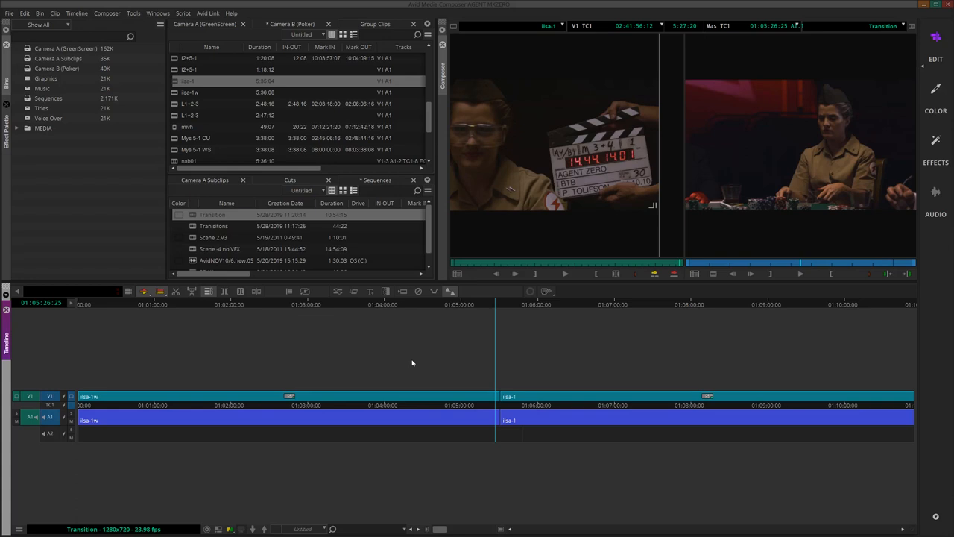
mouse_move(525, 382)
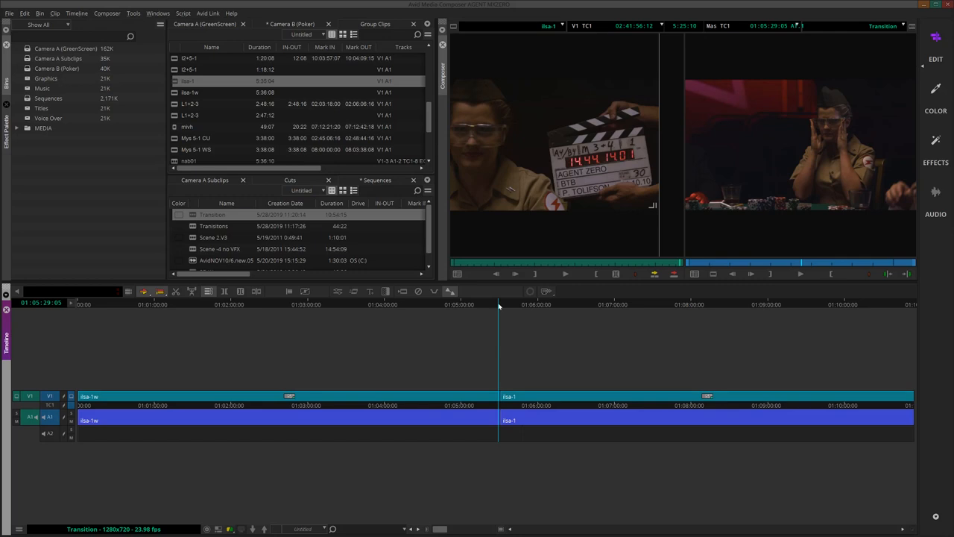
mouse_move(498, 373)
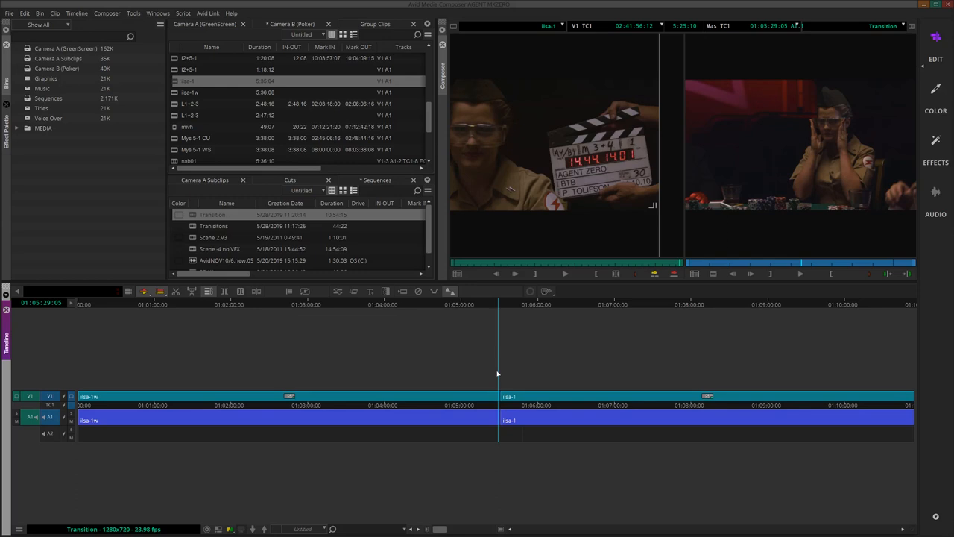
mouse_move(501, 311)
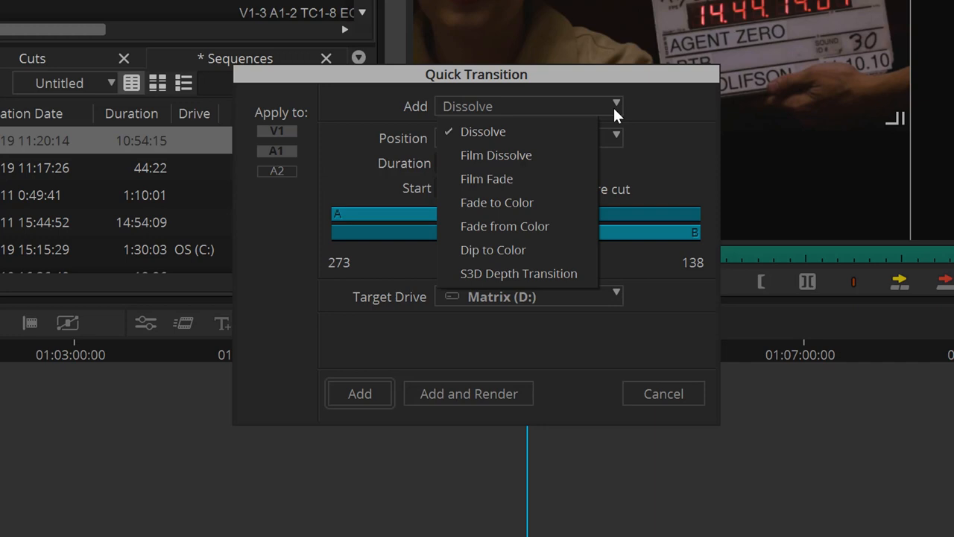
mouse_move(559, 155)
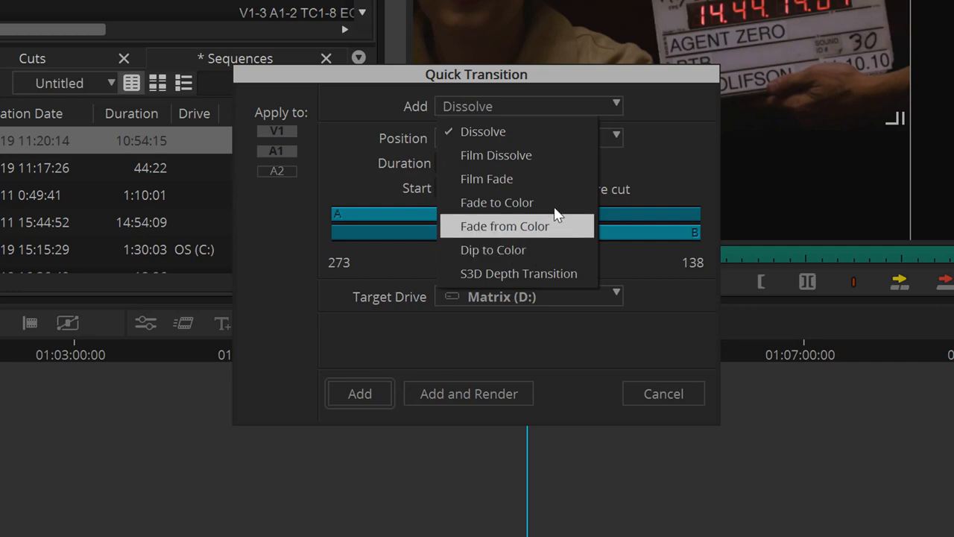
mouse_move(551, 155)
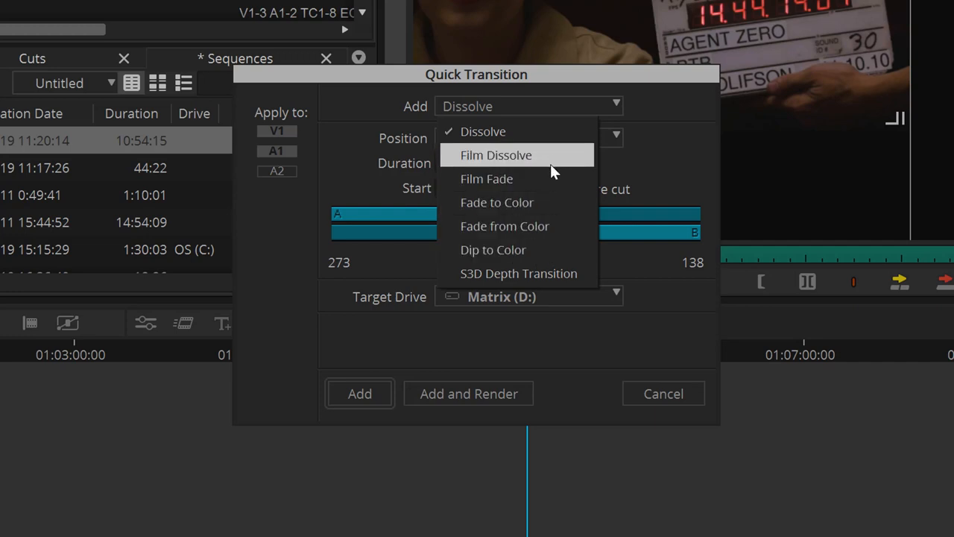
Choose Dip to Color as the transition type, kept centered on the cut
click(492, 251)
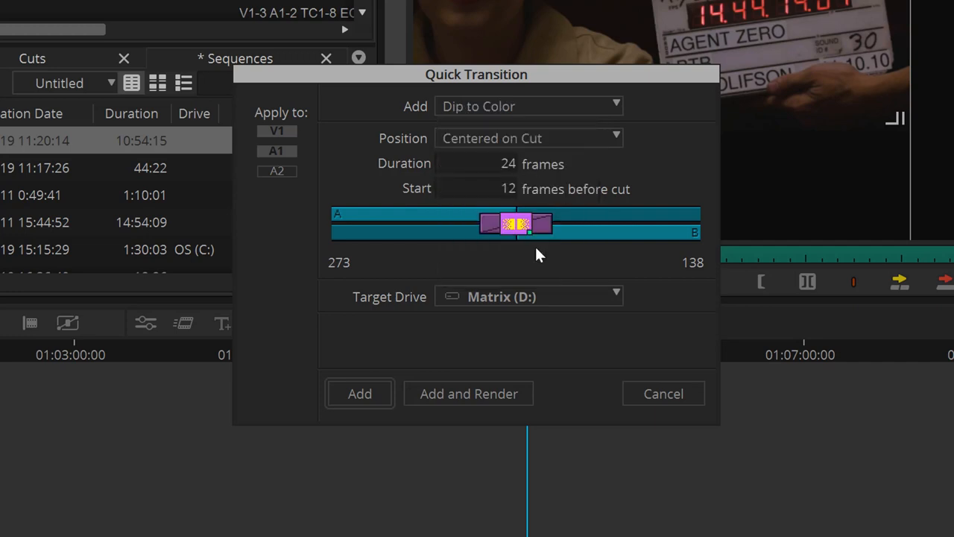
mouse_move(612, 146)
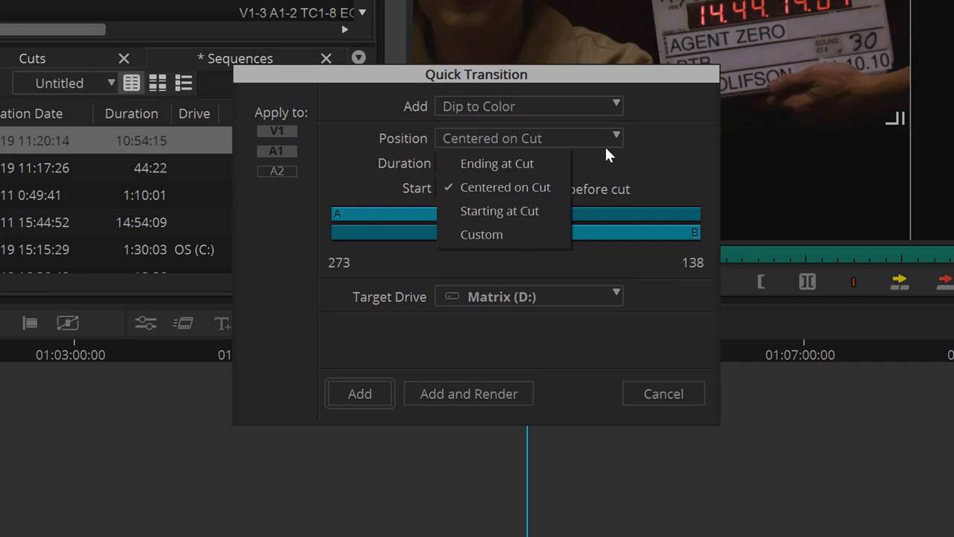
mouse_move(665, 152)
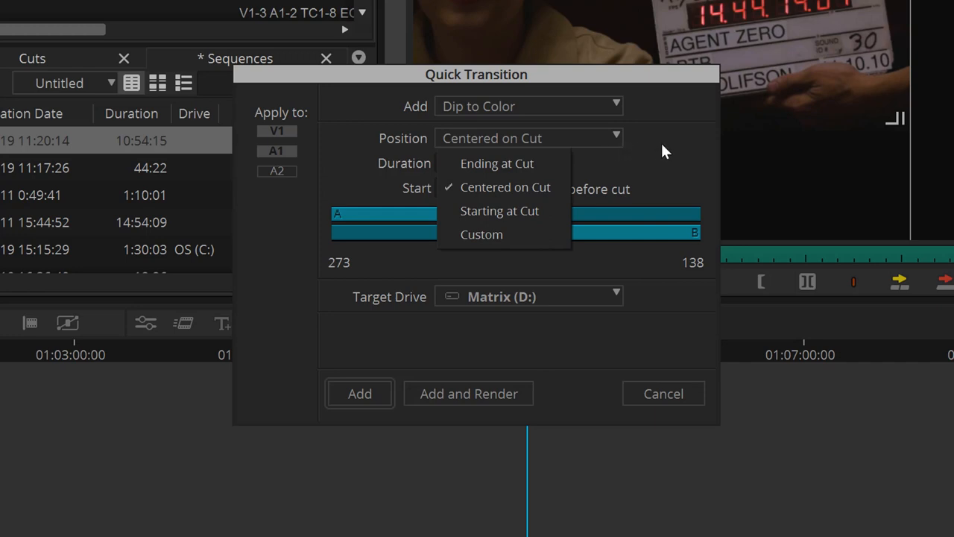
click(504, 188)
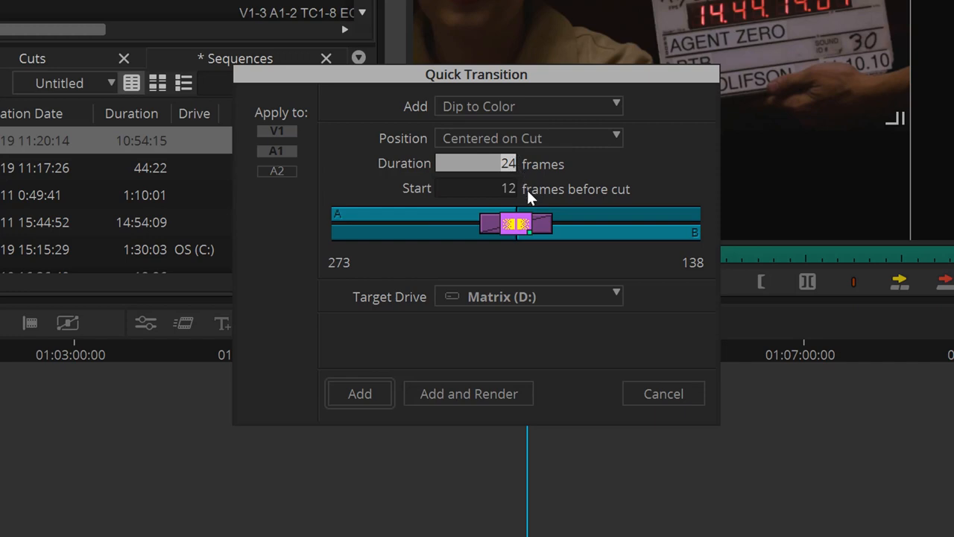
mouse_move(613, 305)
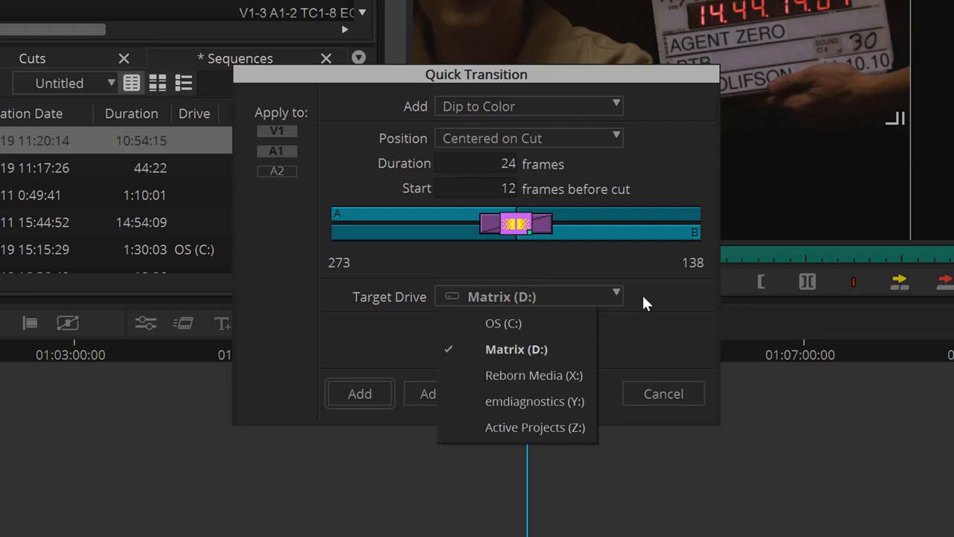
Keep Matrix (D:) as target drive and add the transition at the cut
click(516, 349)
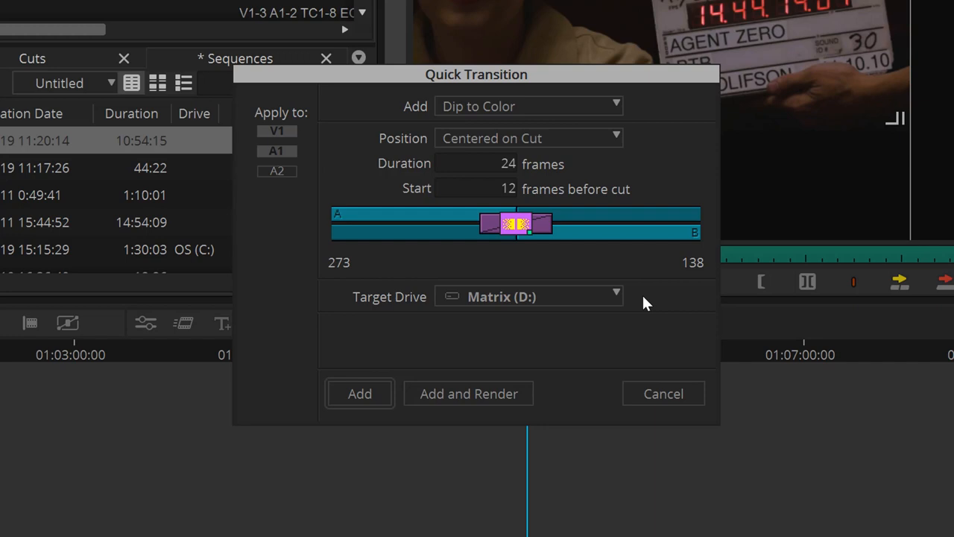
click(360, 393)
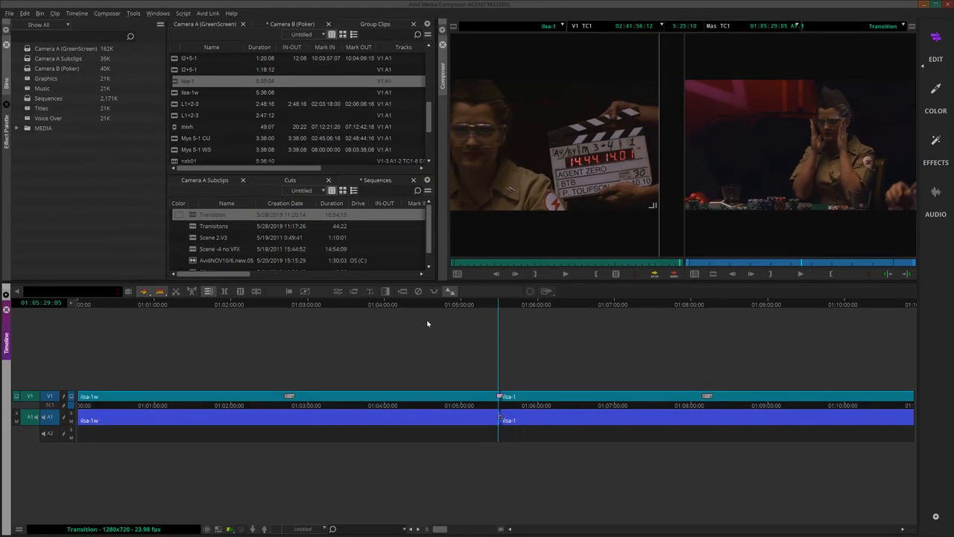